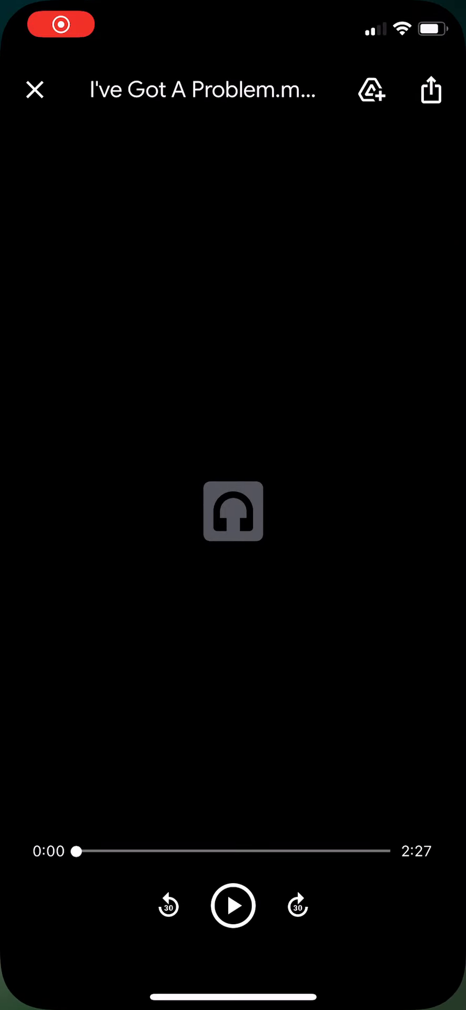
- Start playback of 'I've Got A Problem' in the Drive preview player
left_click(233, 905)
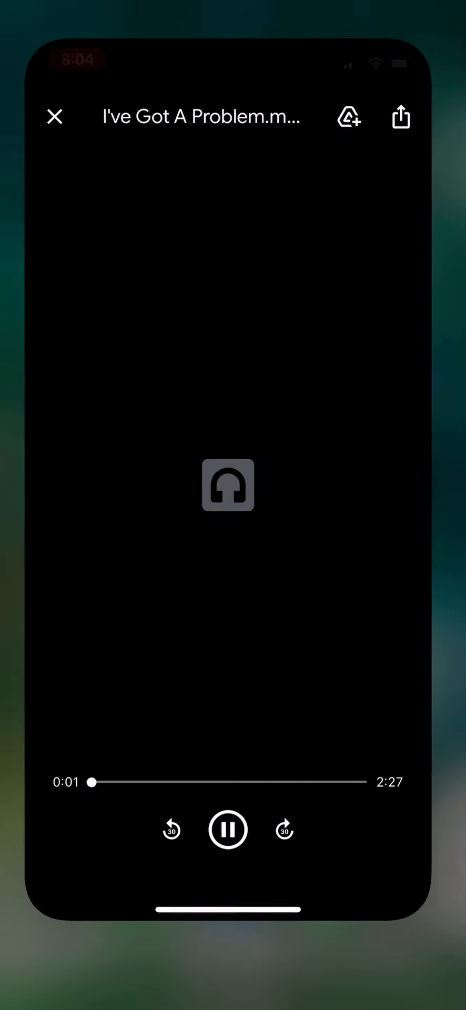